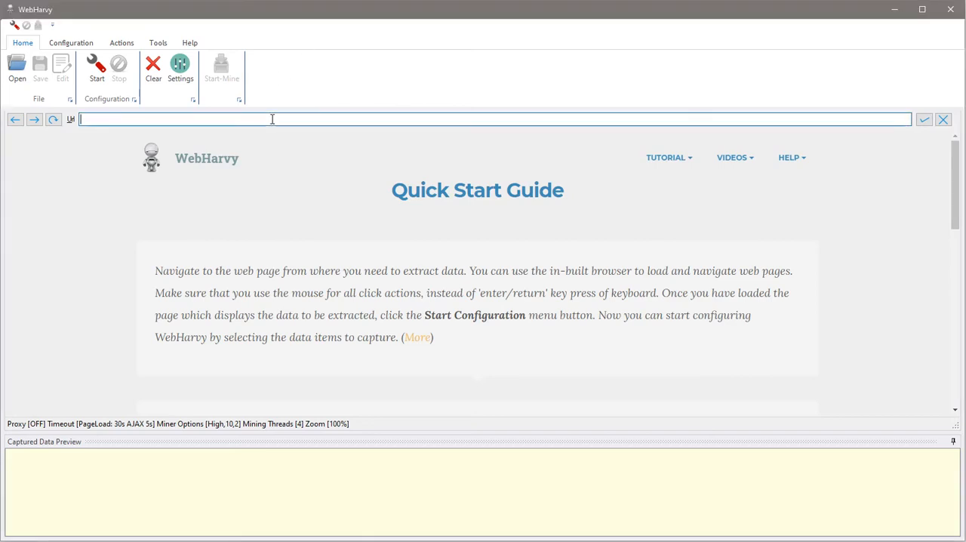
Load yellowpages.com and search for accountants in Chicago, IL, showing results starting with Cbiz.
text(https://www.yellowpages.com/)
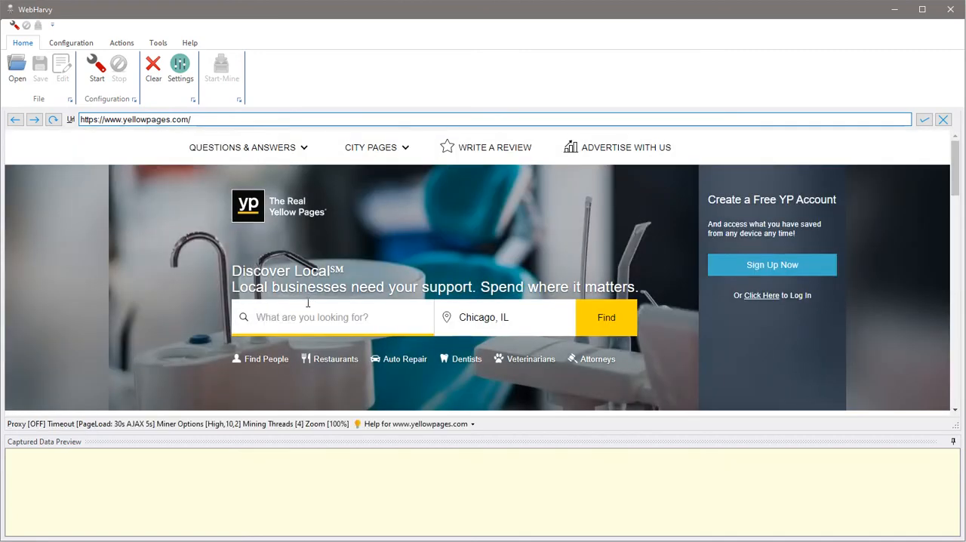
text(accou)
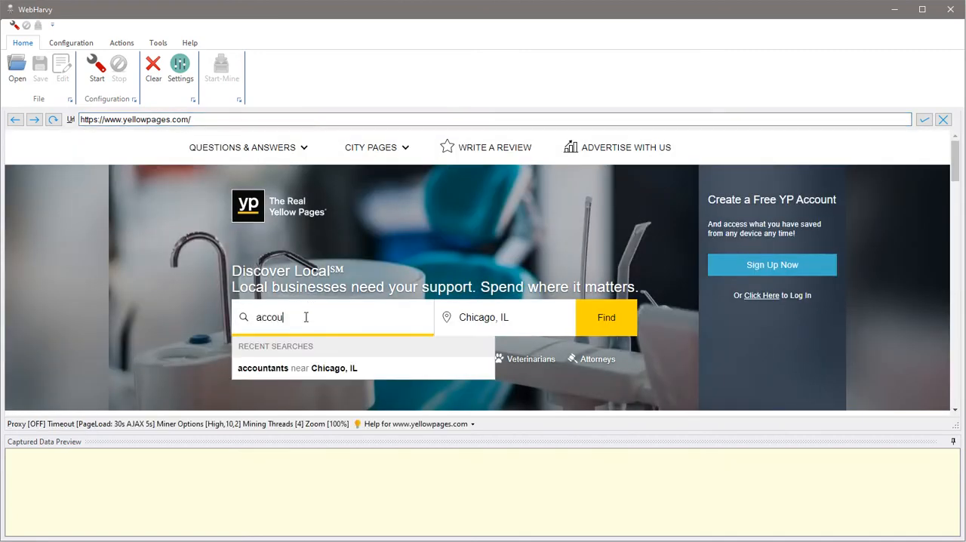
text(ntant)
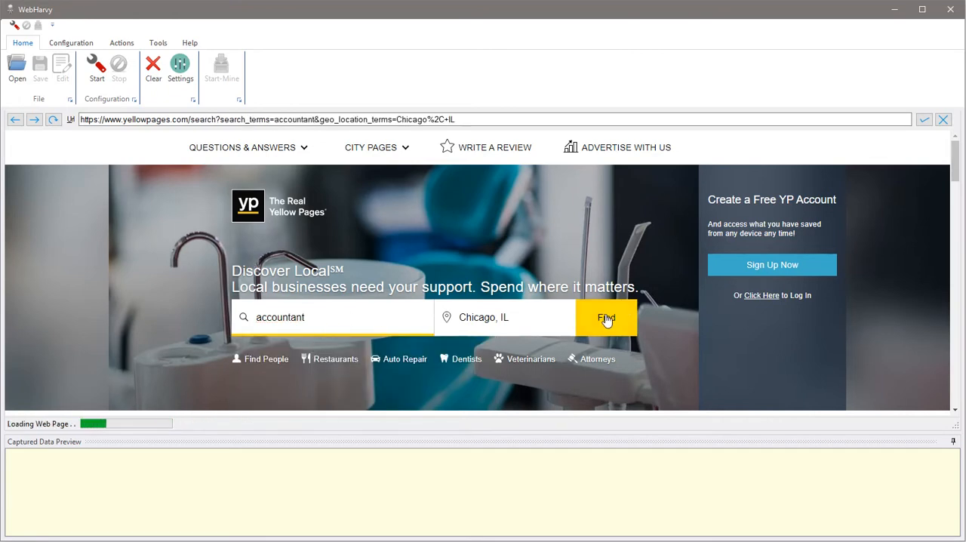
click(607, 317)
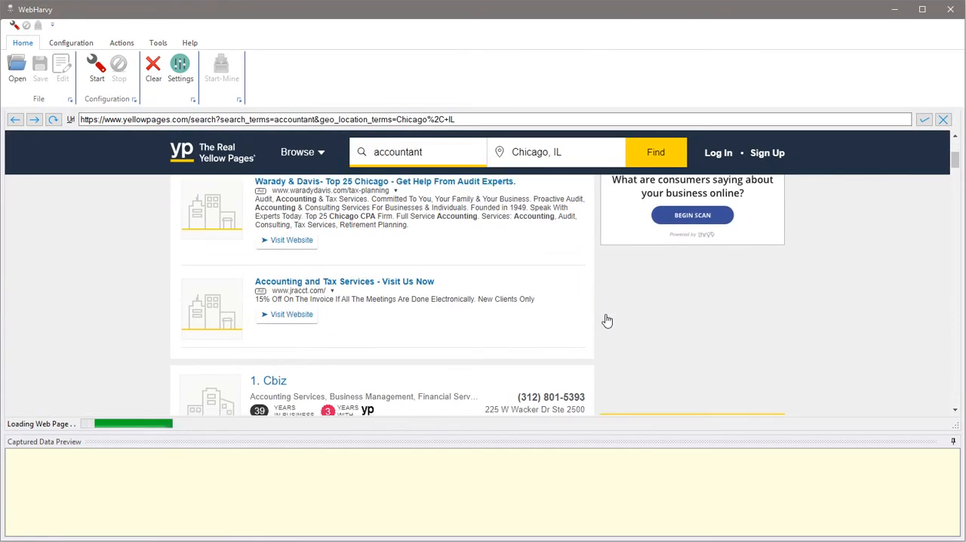
scroll(down, 3)
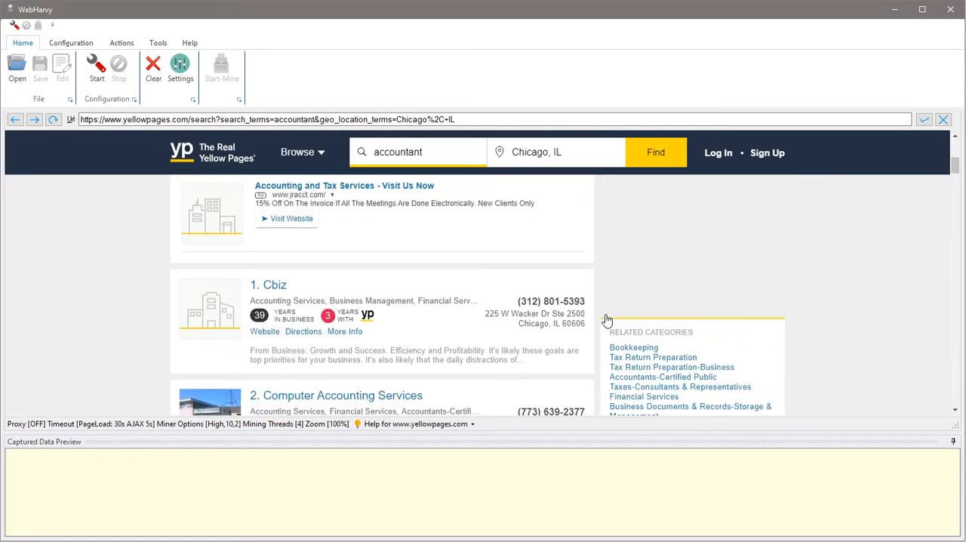
Begin capture configuration and capture the first listing's Name (Cbiz) and Phone as text fields.
click(96, 68)
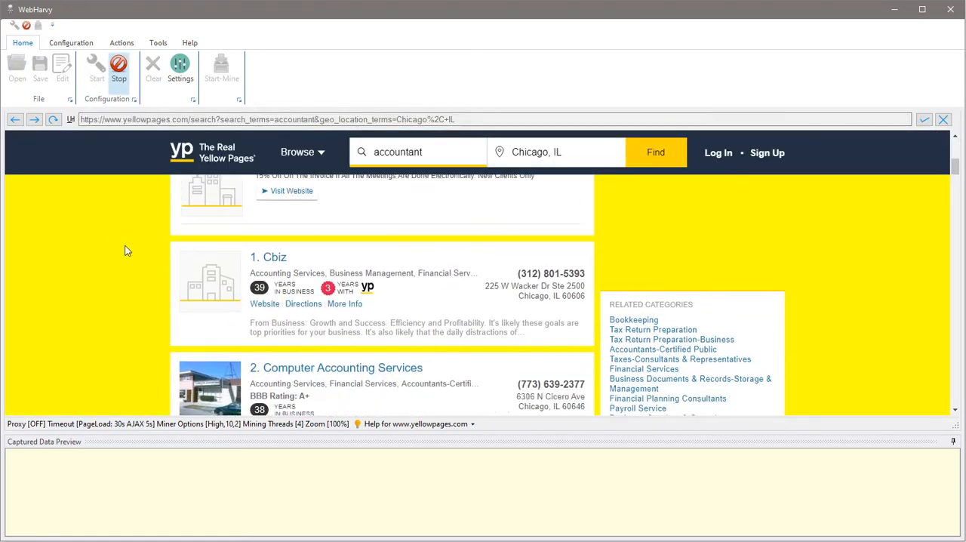
click(269, 257)
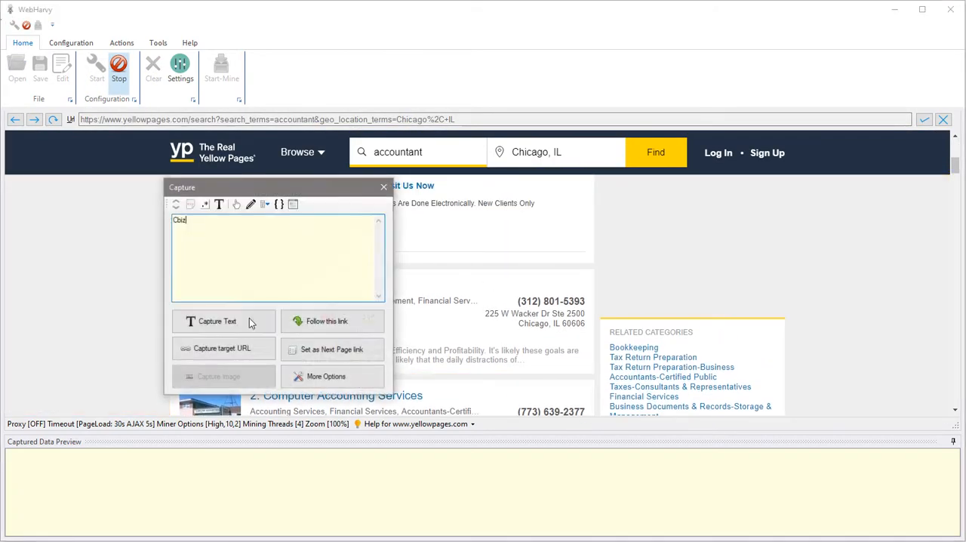
click(217, 322)
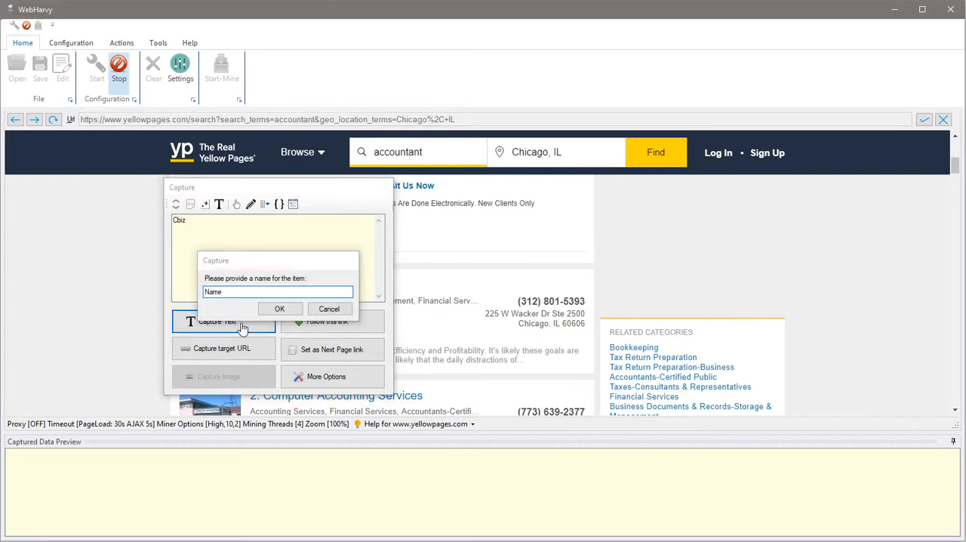
click(279, 307)
text(Pho)
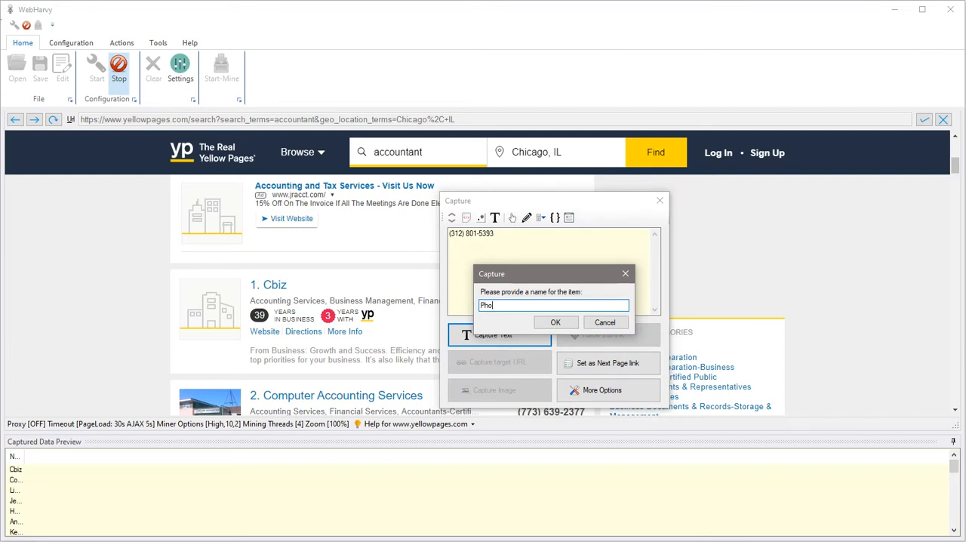
click(556, 323)
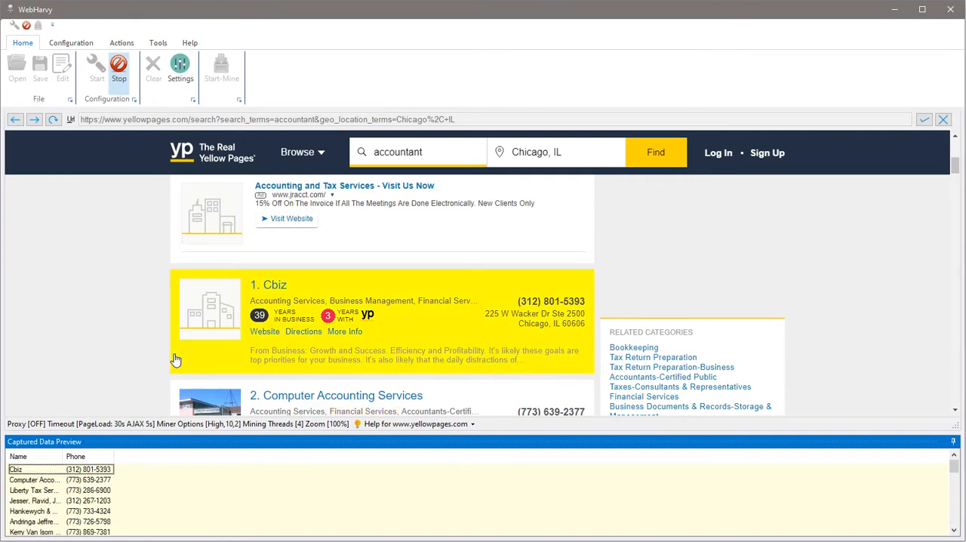
Capture the first listing's Address as text and its website as the link's target URL.
click(534, 313)
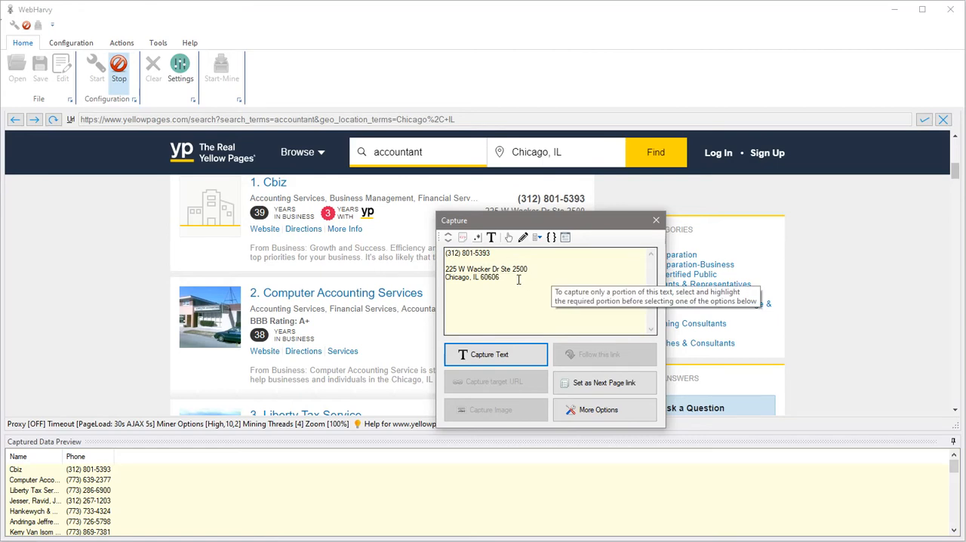
click(495, 354)
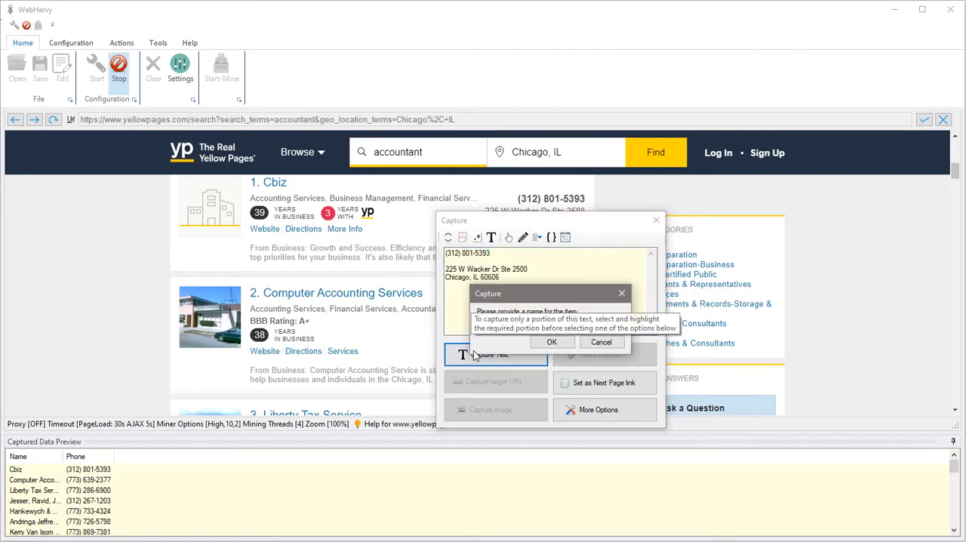
mouse_move(662, 309)
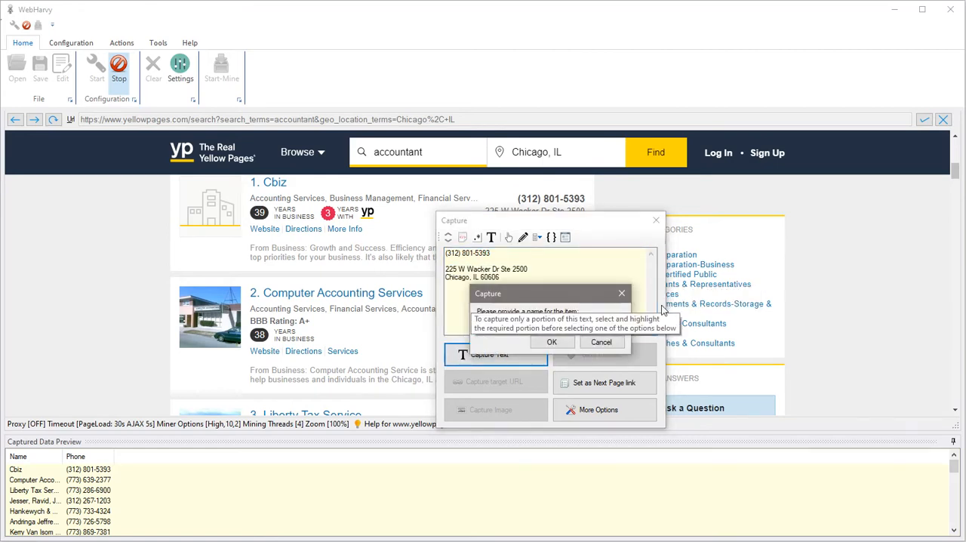
click(552, 341)
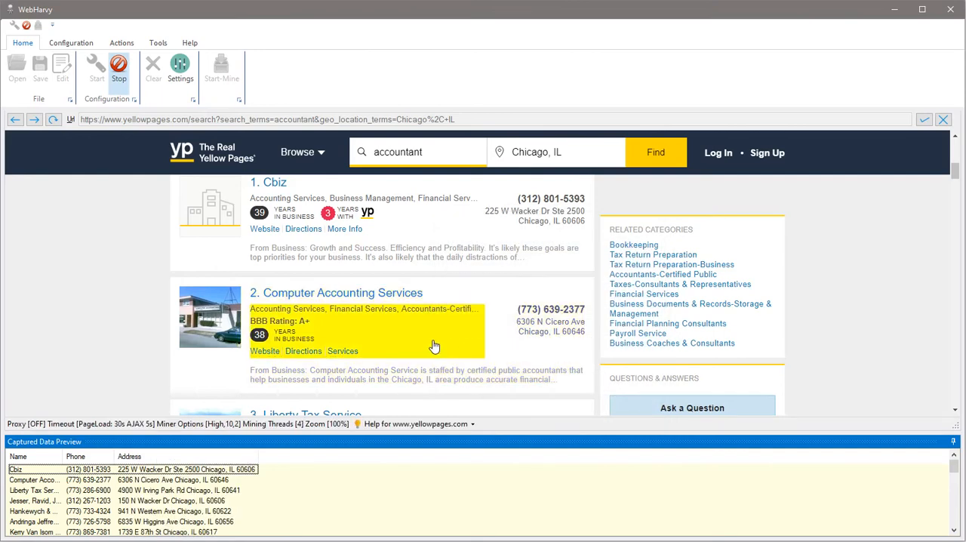
scroll(up, 3)
text(web)
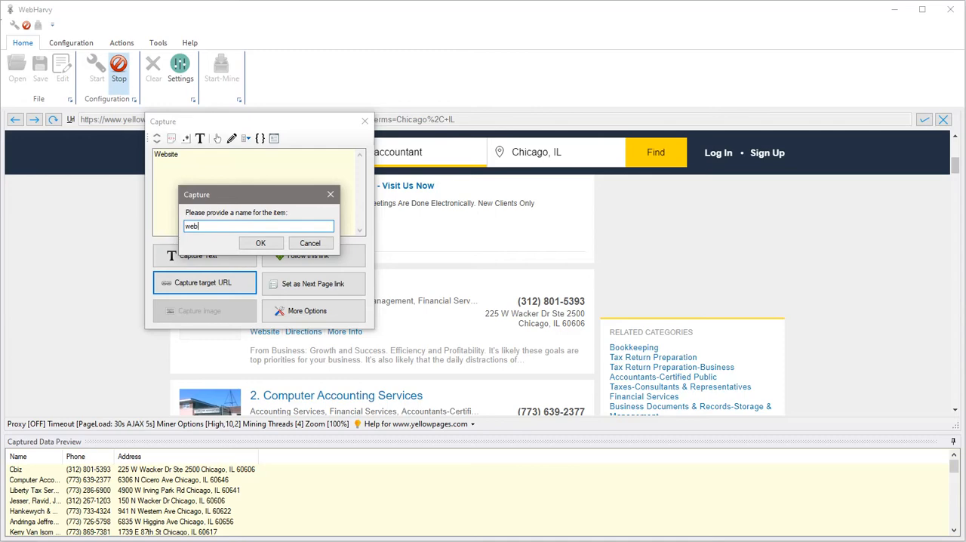
click(260, 242)
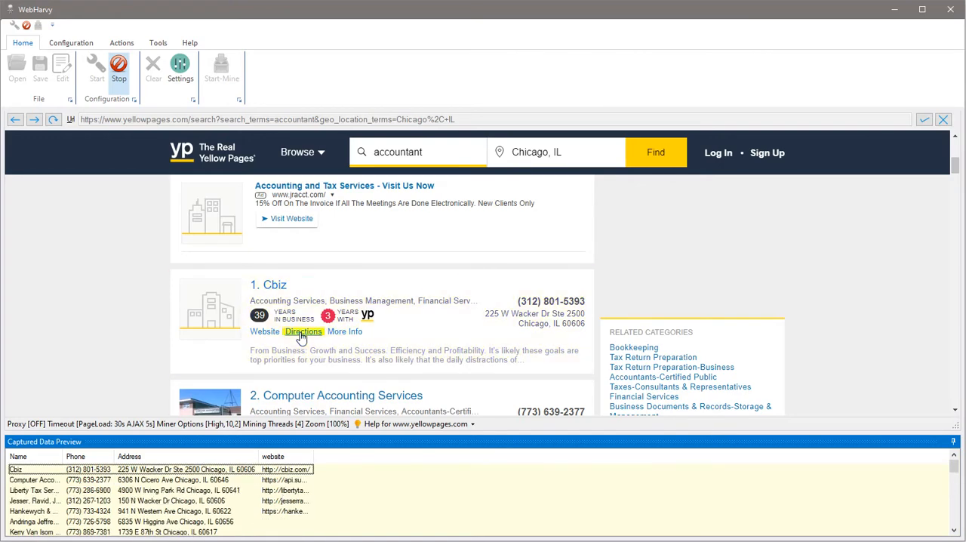
Designate the results' Next link as the Next Page link for multi-page scraping.
scroll(down, 3)
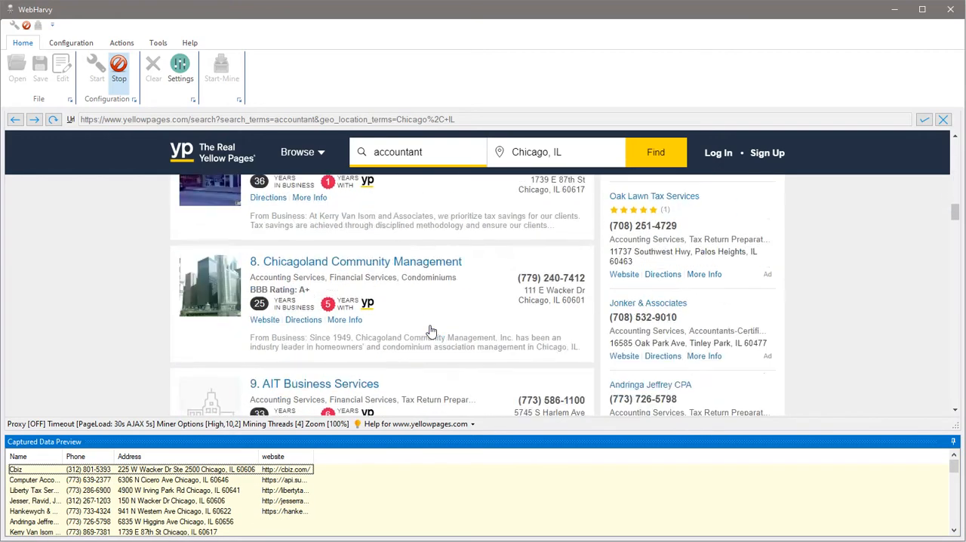
scroll(down, 3)
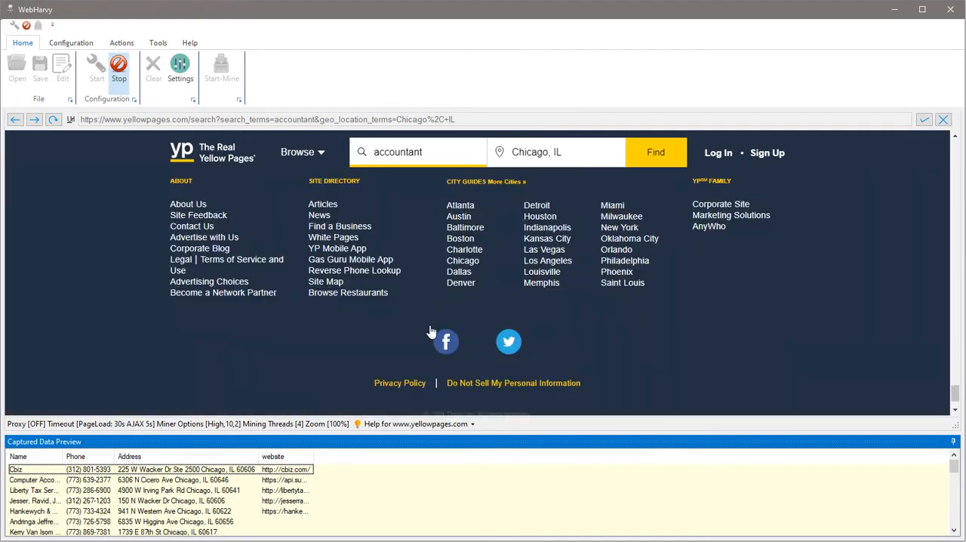
scroll(up, 3)
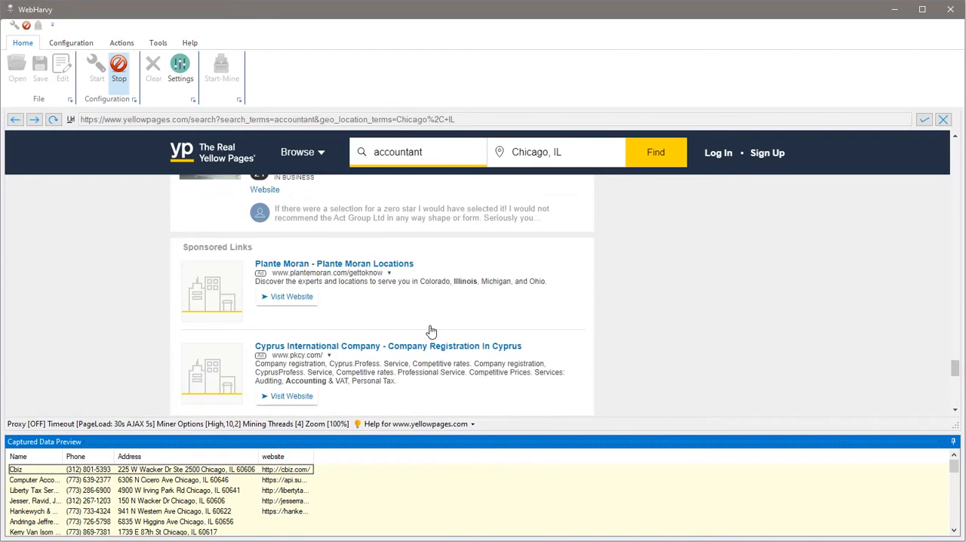
scroll(down, 3)
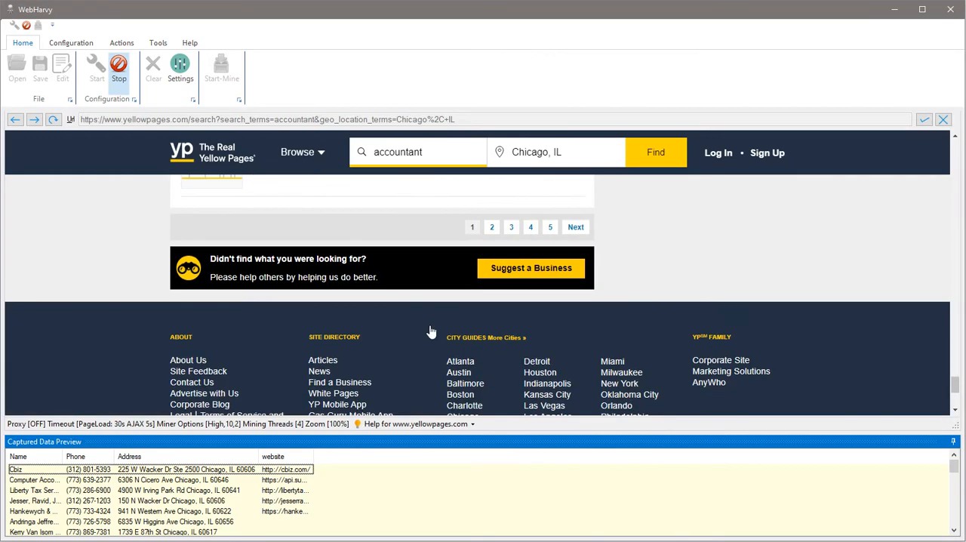
click(575, 226)
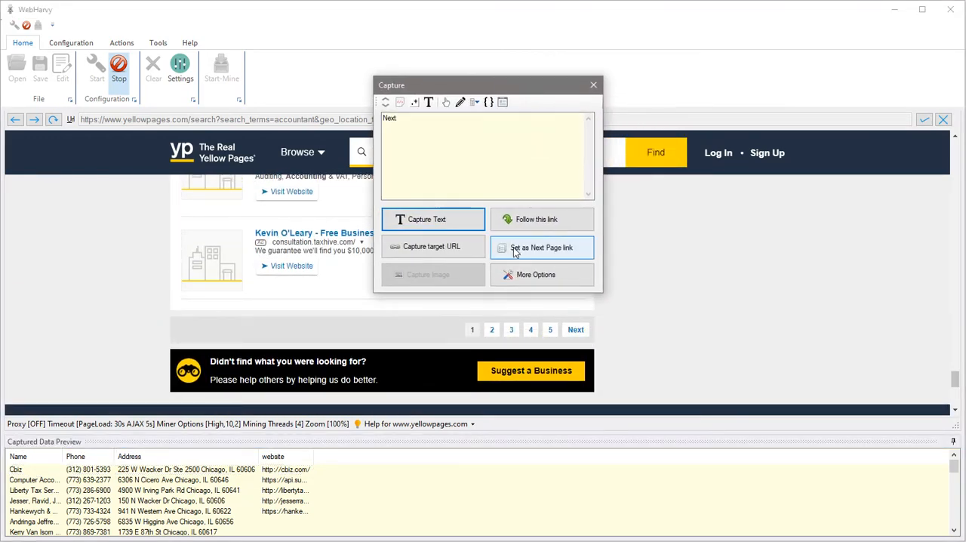
mouse_move(573, 346)
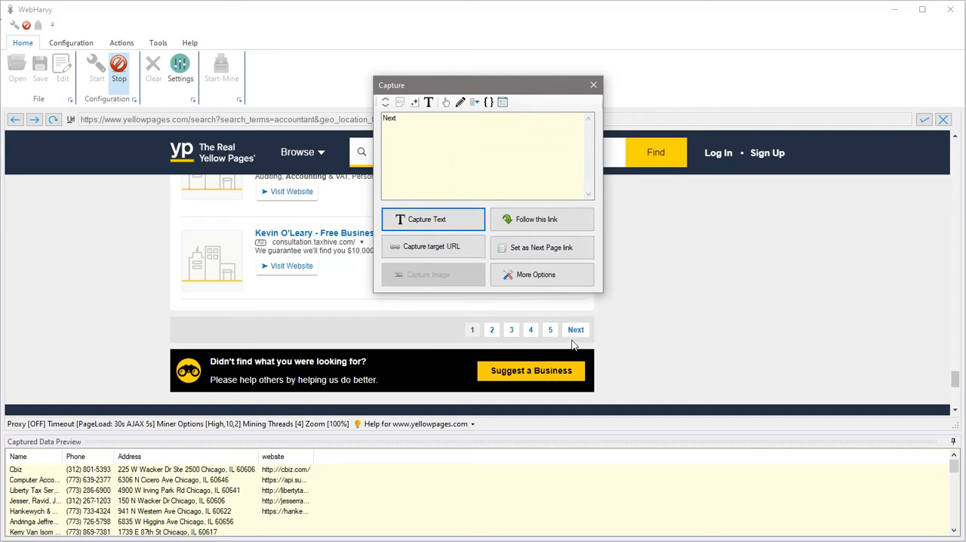
click(593, 84)
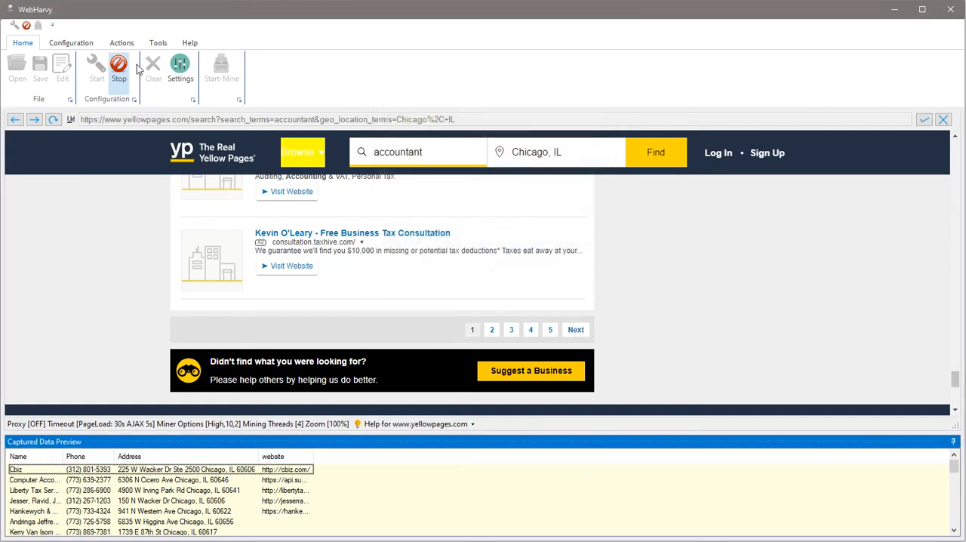
Launch the Miner and start mining into the Name, Phone, Address, website table.
click(220, 68)
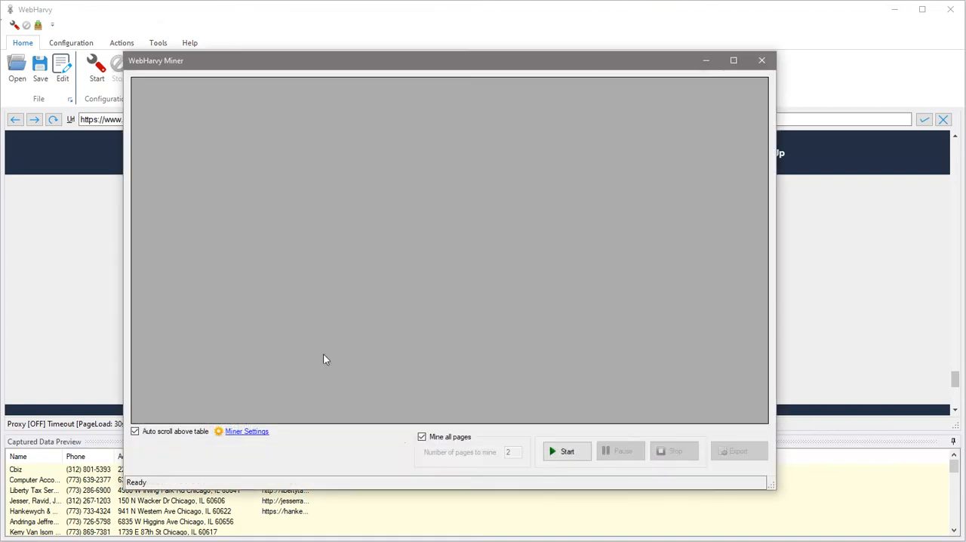
click(567, 450)
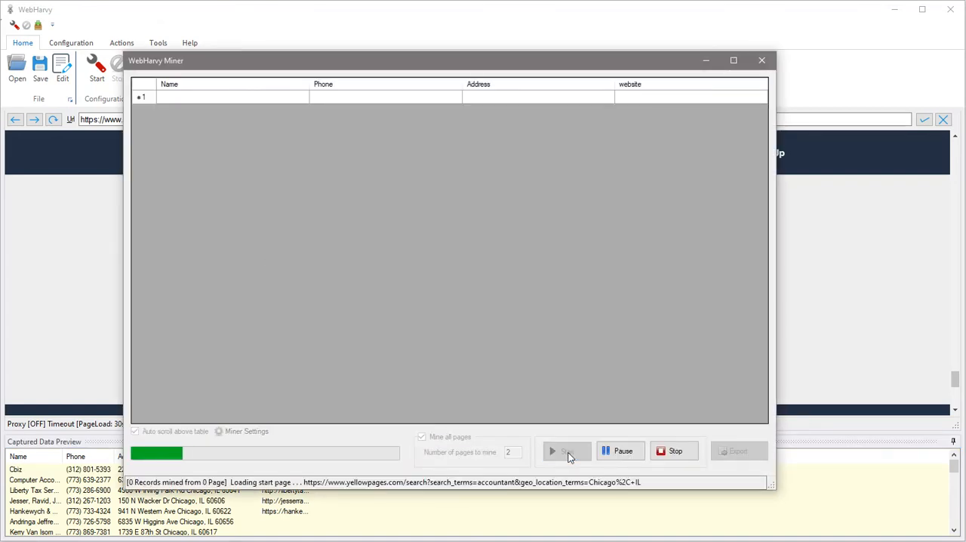